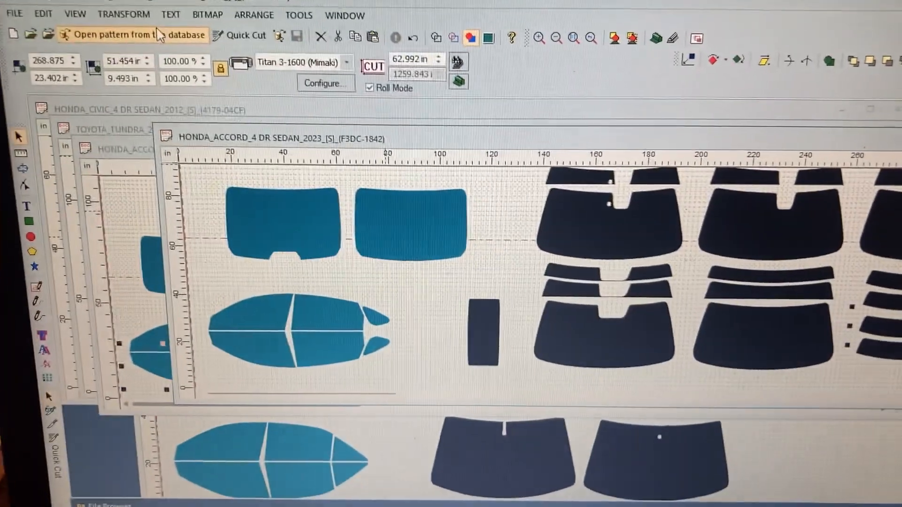
Select the rear side-window piece so its rotation handles can be shown
click(115, 35)
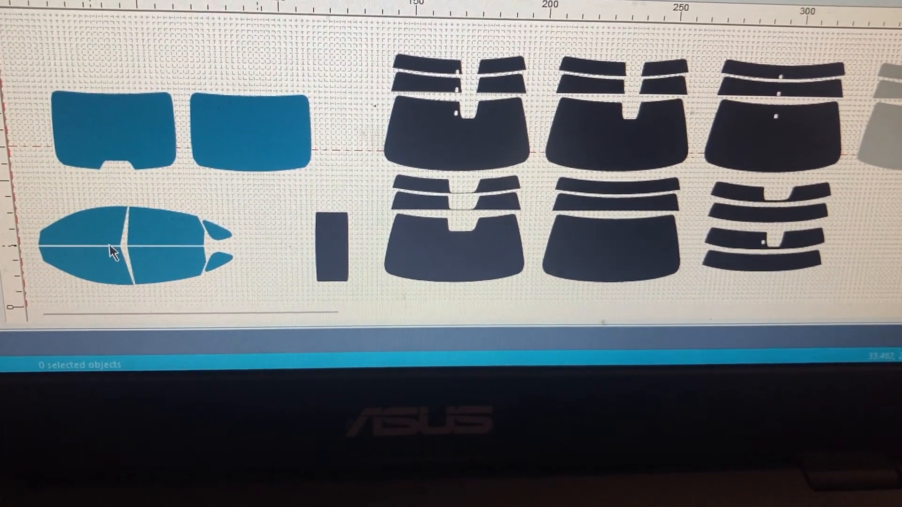
click(132, 250)
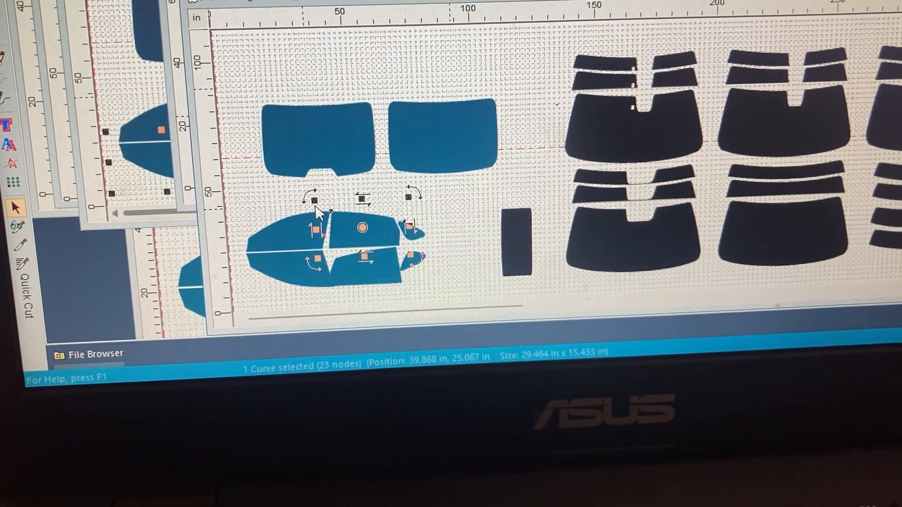
Rotate the rear side-window piece about 6 degrees and nest it tighter against the front piece
drag(316, 210, 323, 216)
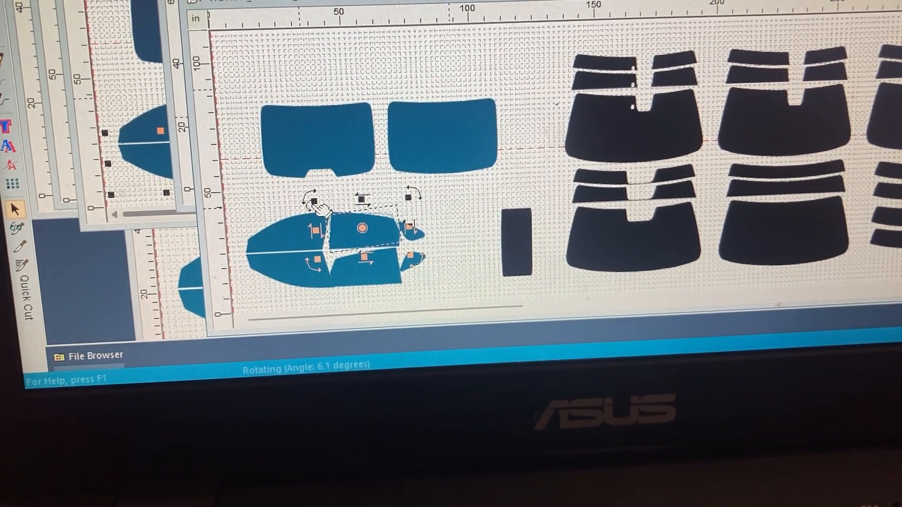
drag(322, 209, 331, 219)
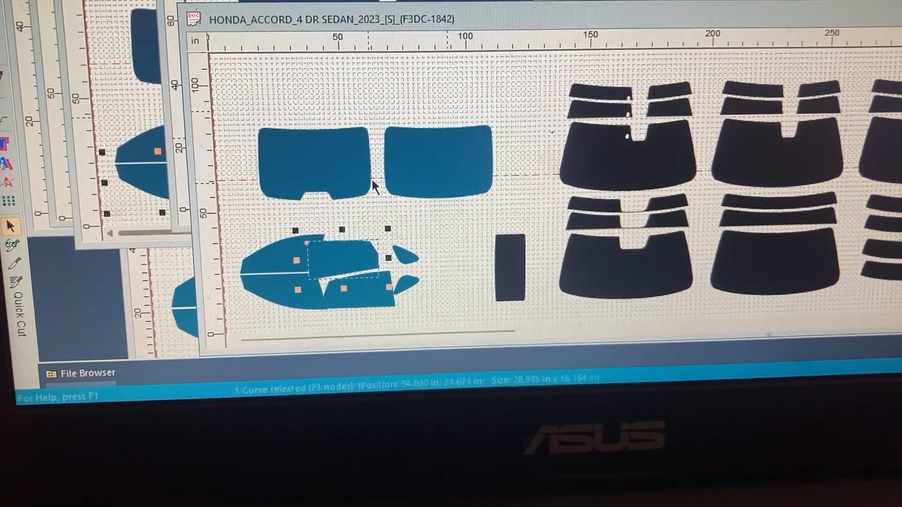
drag(340, 265, 339, 255)
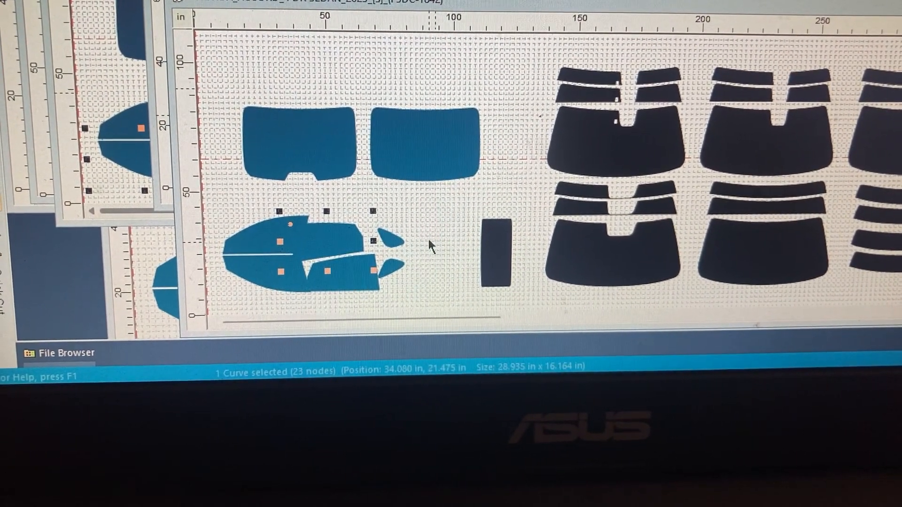
click(428, 245)
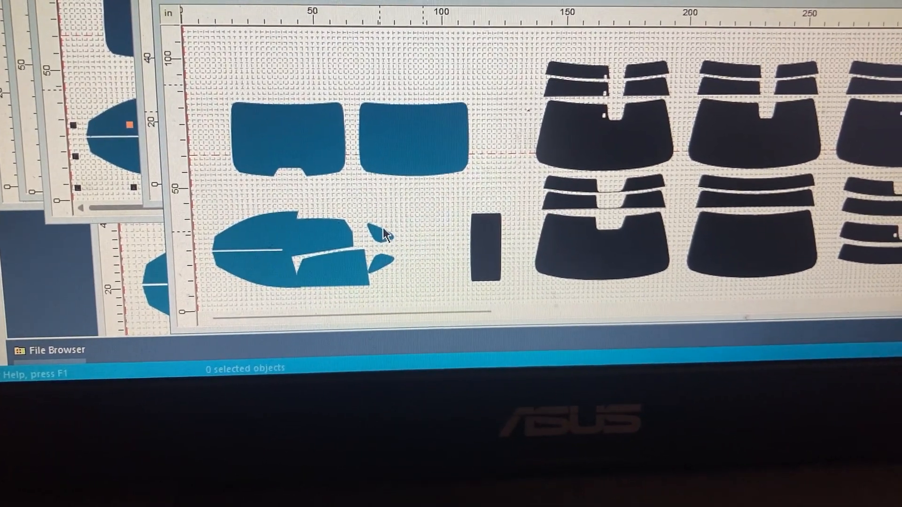